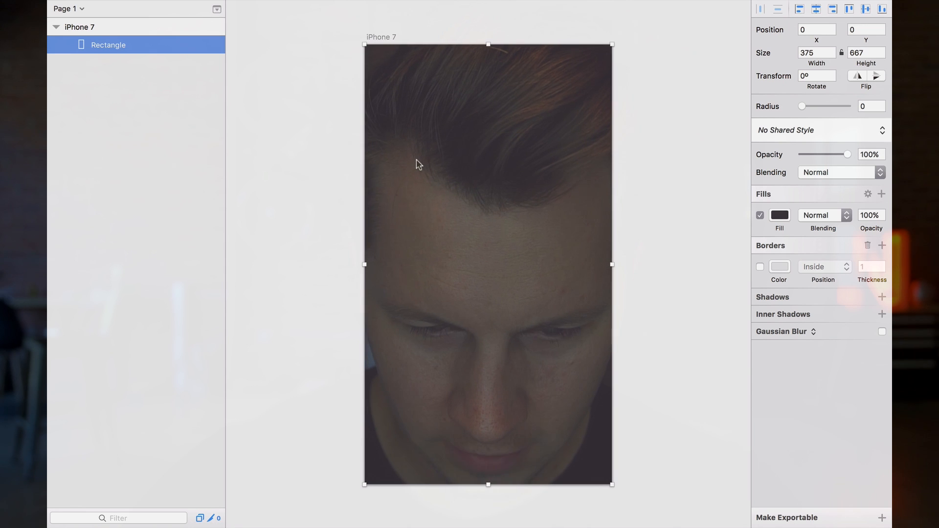
# - Enter the address 'athens, g' in the map generator and confirm
pyautogui.write('athens, g')
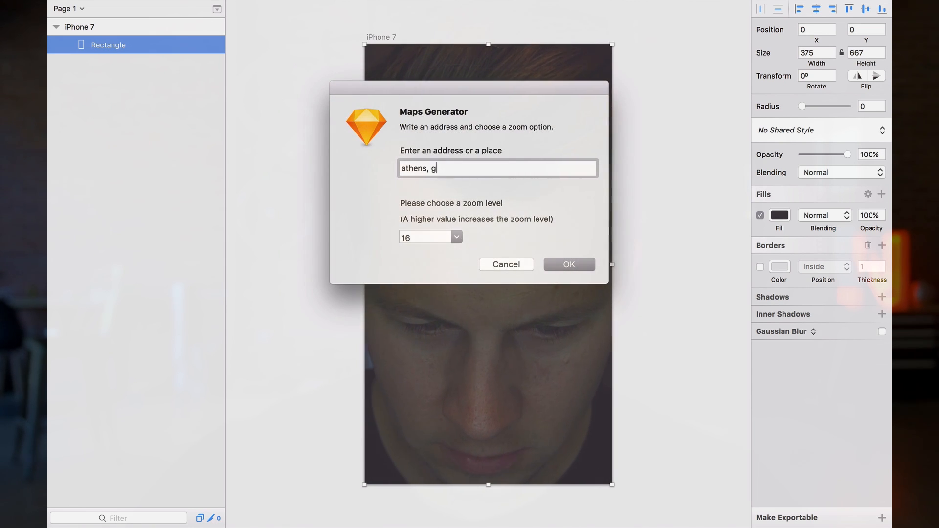
pyautogui.click(569, 264)
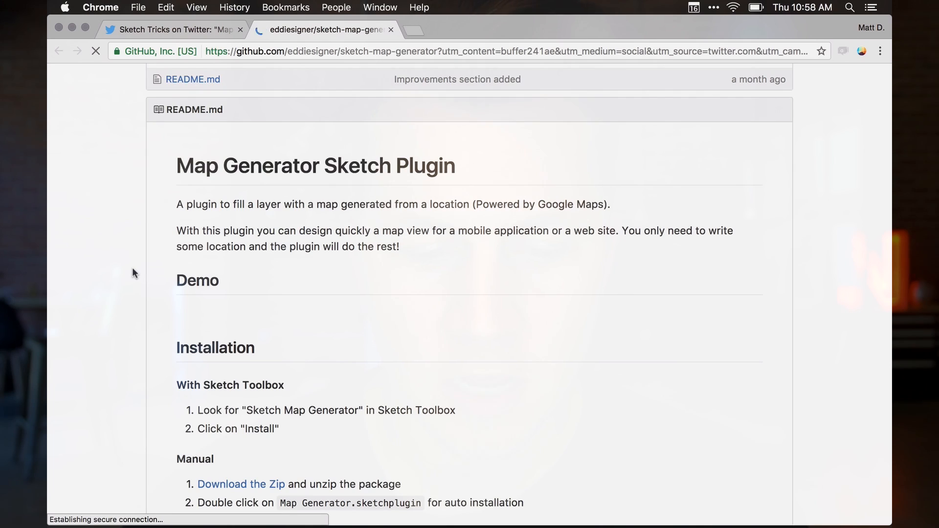
# - Download the Map Generator plugin as a zip from the README's Installation section
pyautogui.scroll(-3)
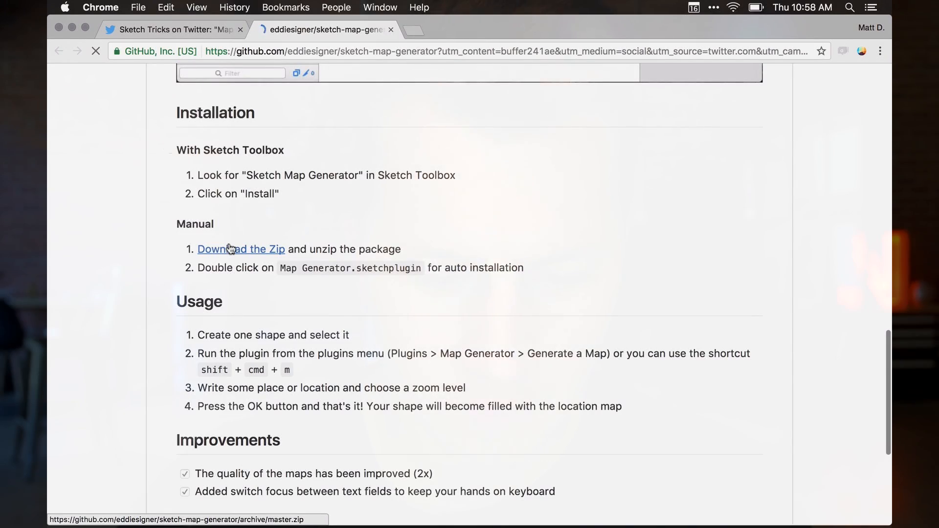
pyautogui.click(241, 249)
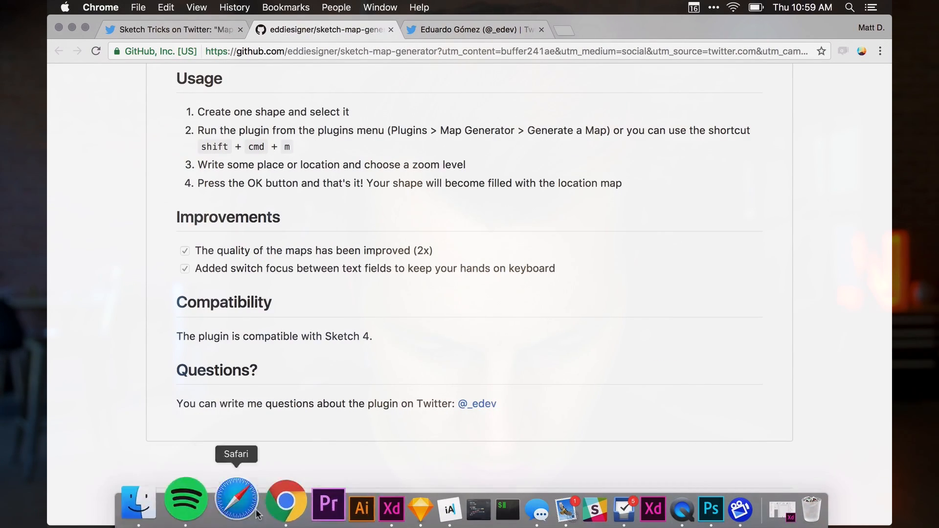
# - Launch Sketch, save a new document, and install the Map Generator plugin
pyautogui.click(421, 506)
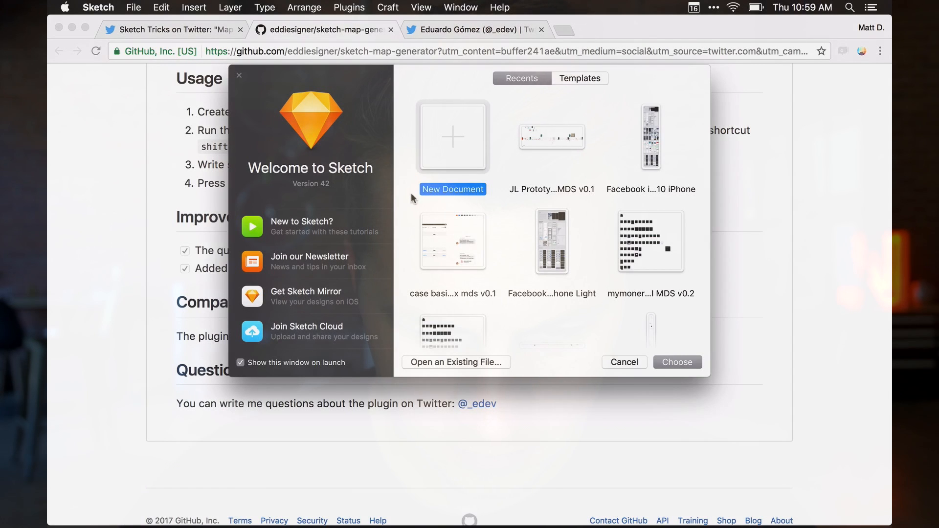
pyautogui.moveTo(419, 169)
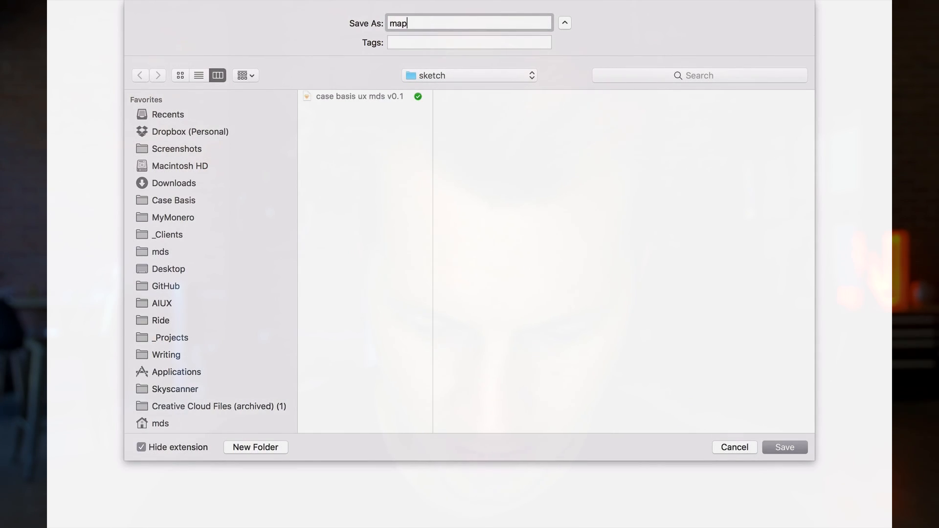
pyautogui.write('-plugin-tes')
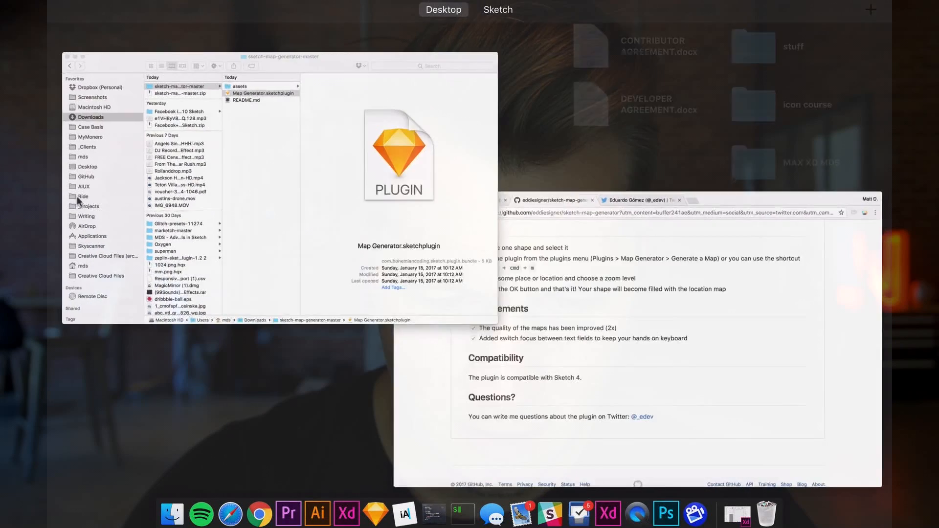
pyautogui.click(499, 10)
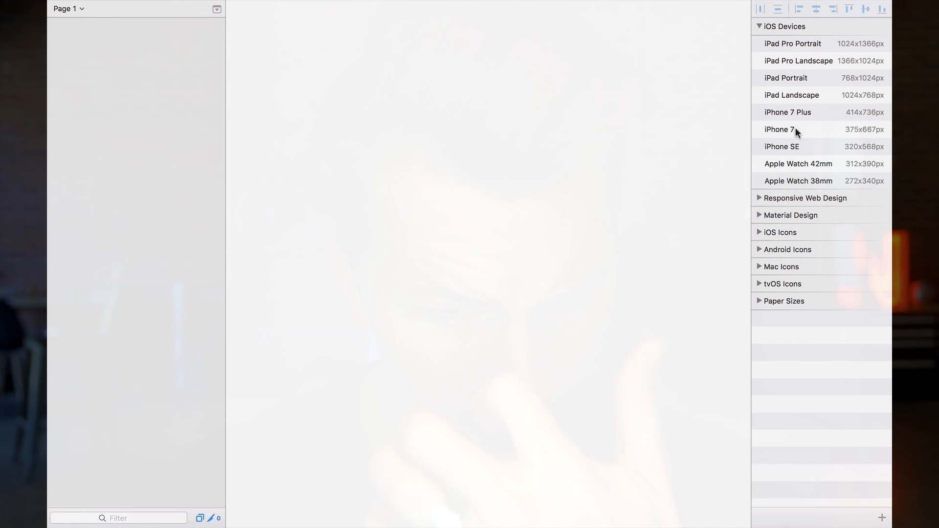
# - Add an iPhone 7 artboard and draw a rectangle covering it entirely
pyautogui.click(779, 129)
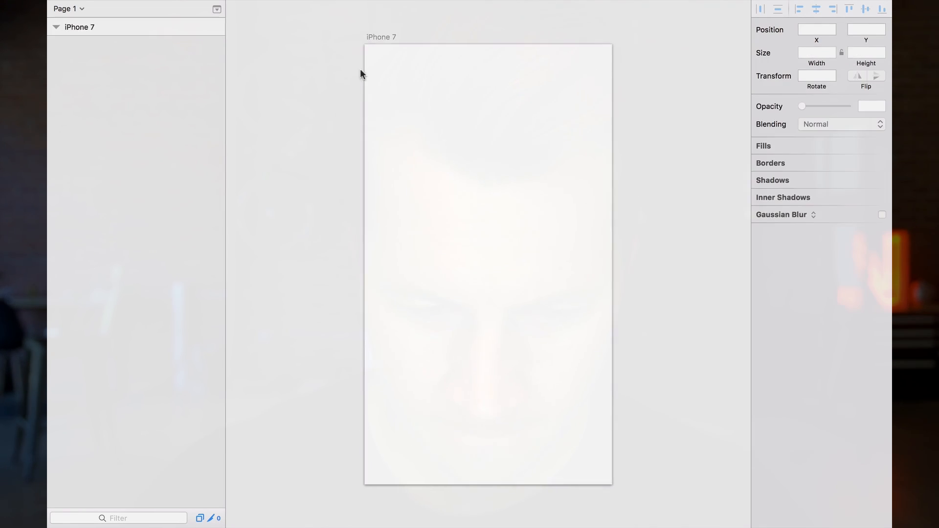
pyautogui.moveTo(364, 44); pyautogui.dragTo(520, 284)
pyautogui.write('athens,')
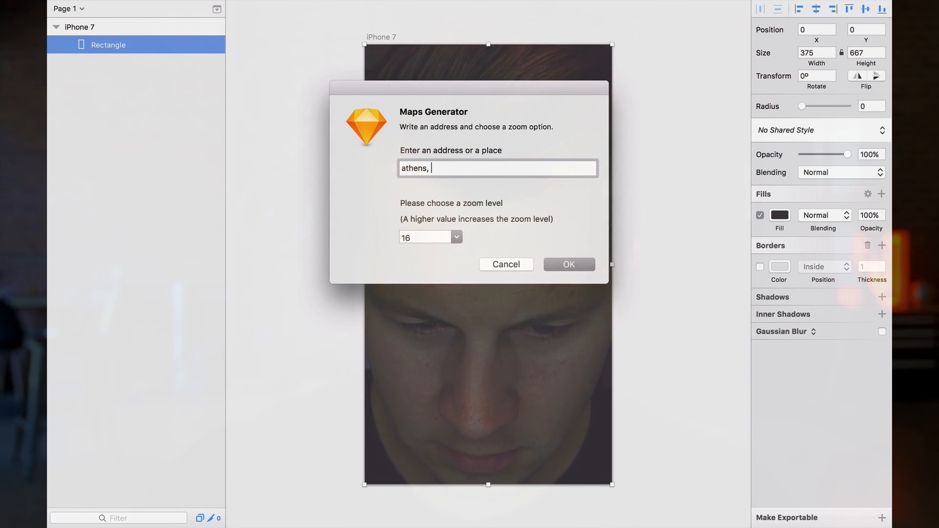
# - Generate the Athens Google map inside the rectangle
pyautogui.click(569, 264)
pyautogui.write('new york new york')
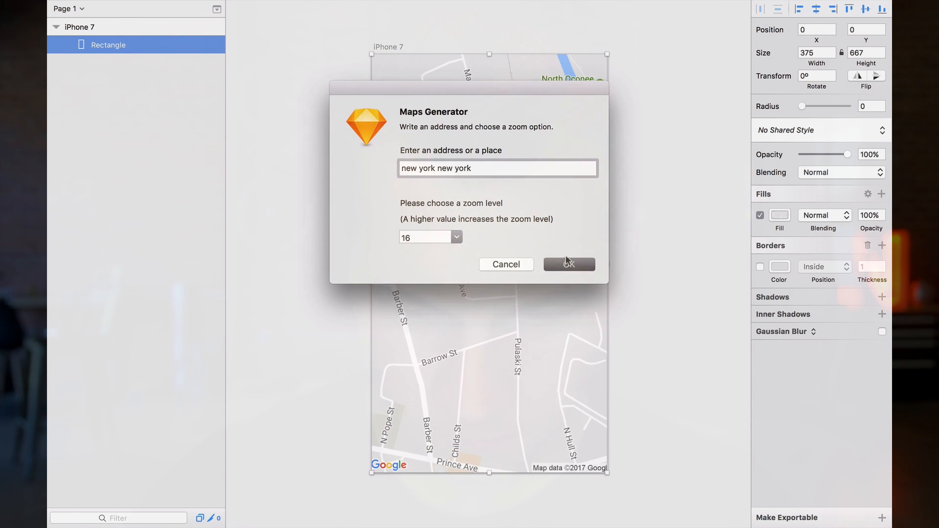
# - Generate the New York map in the rectangle and adjust the generator dialog
pyautogui.click(569, 264)
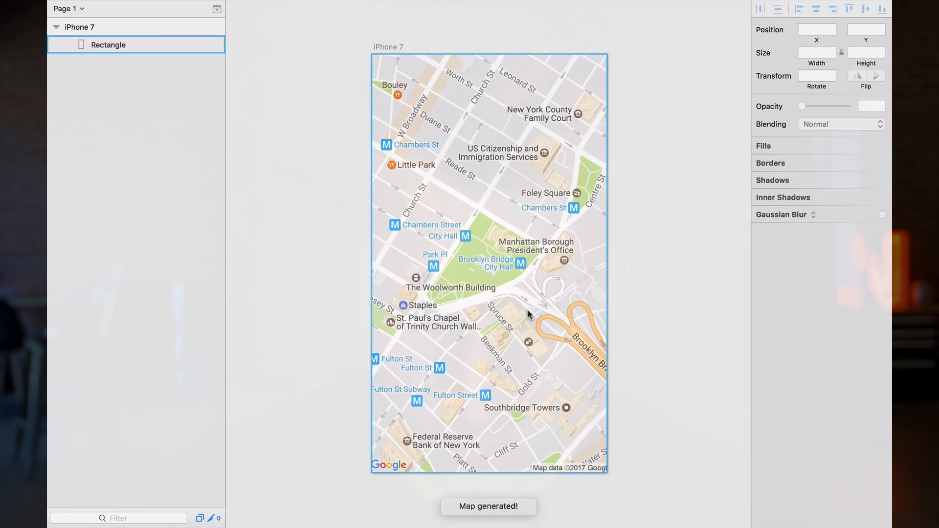
pyautogui.click(450, 306)
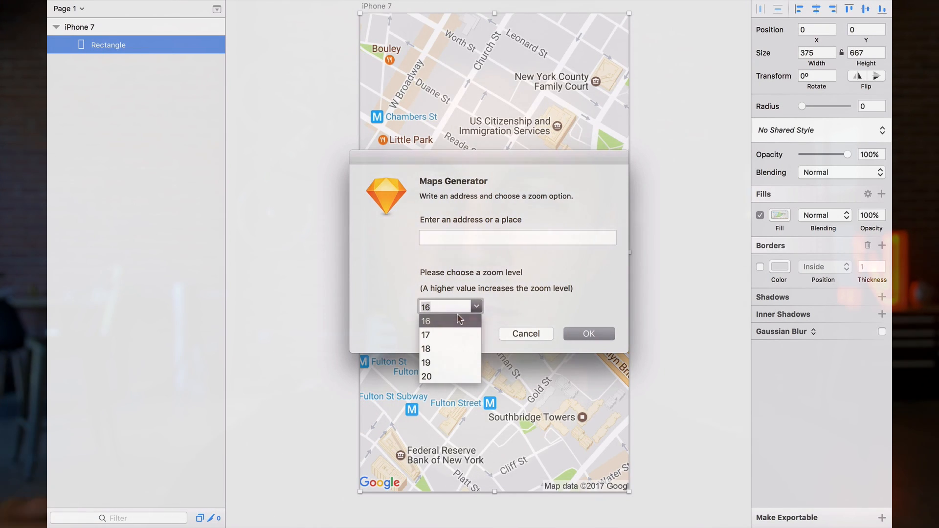
pyautogui.moveTo(453, 335)
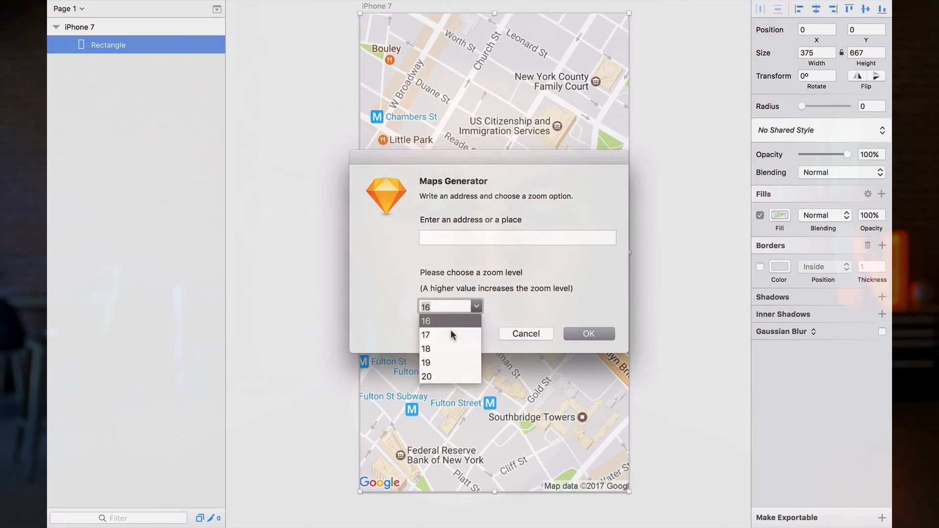